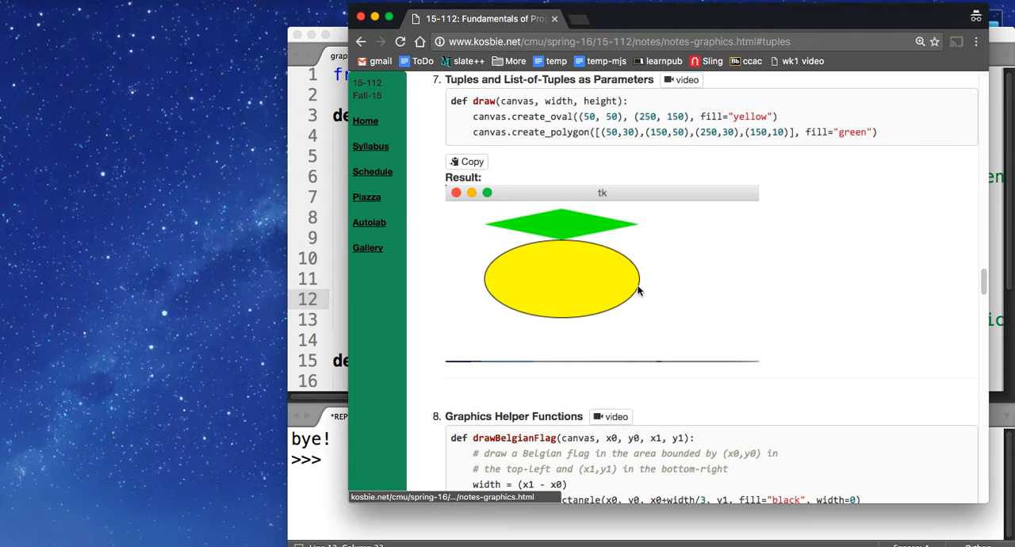
Review the tuple-parameter draw example in the Chrome course notes.
{"action": "left_click", "coordinate": [466, 162]}
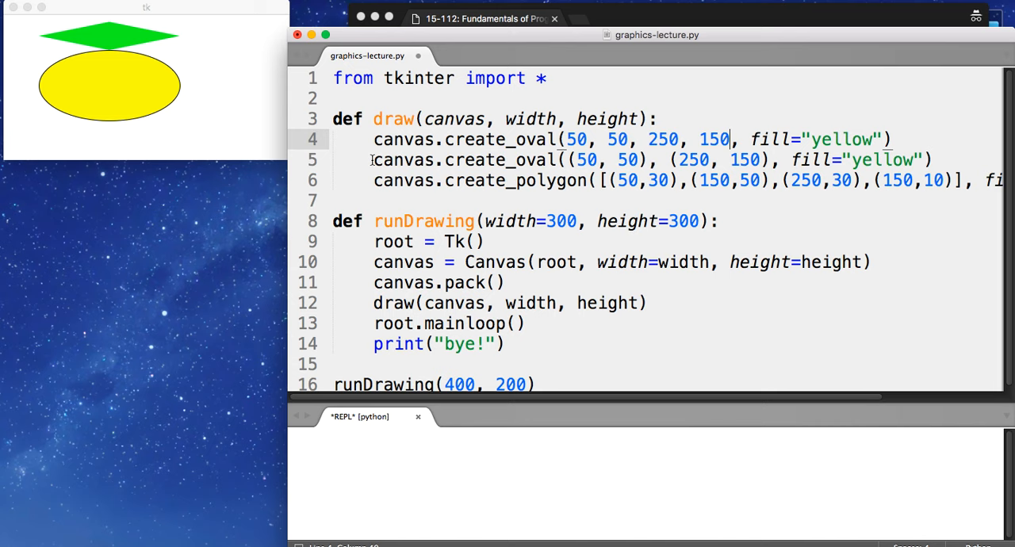
Comment out the original flat-number create_oval call on line 4.
{"action": "key", "text": "cmd+/"}
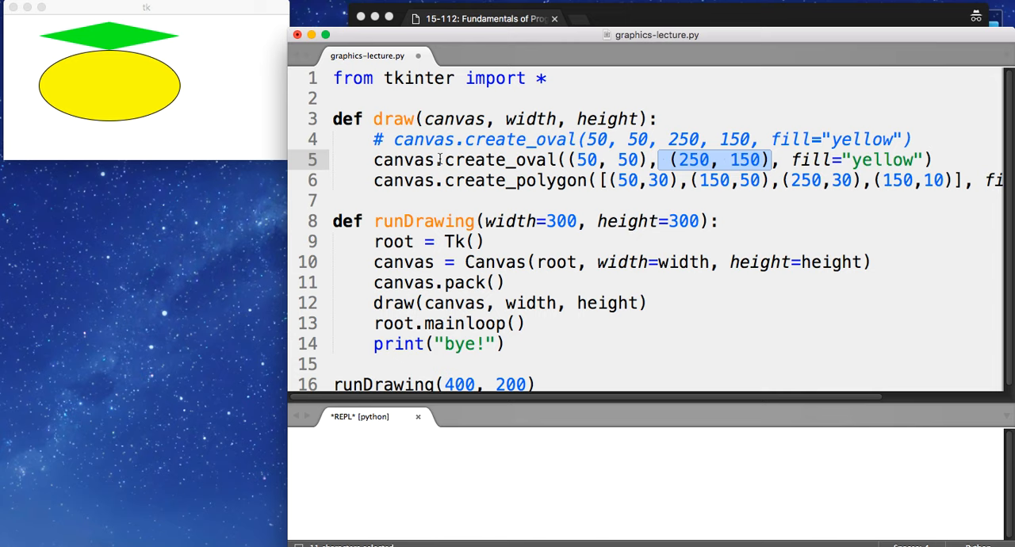
{"action": "mouse_move", "coordinate": [514, 150]}
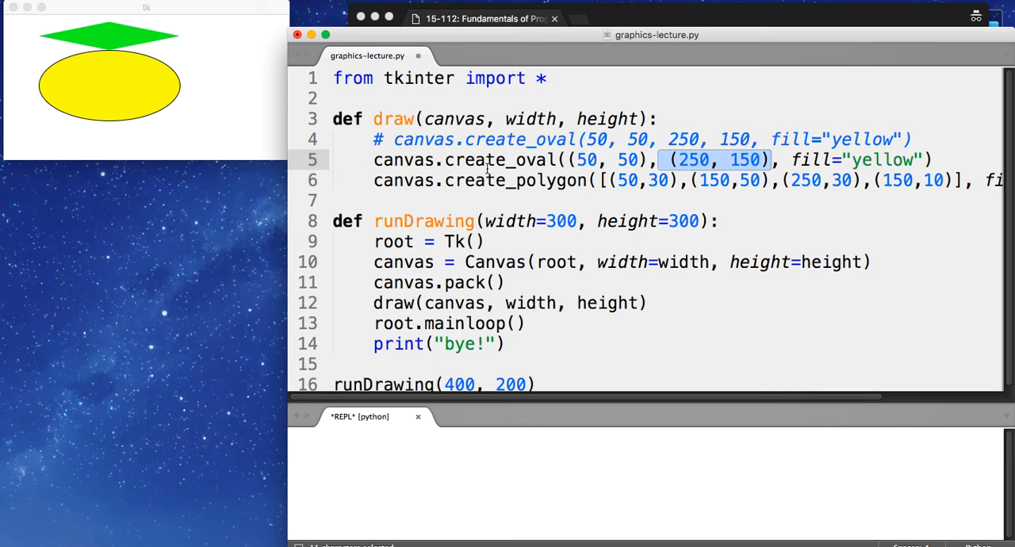
{"action": "mouse_move", "coordinate": [729, 168]}
{"action": "type", "text": "points"}
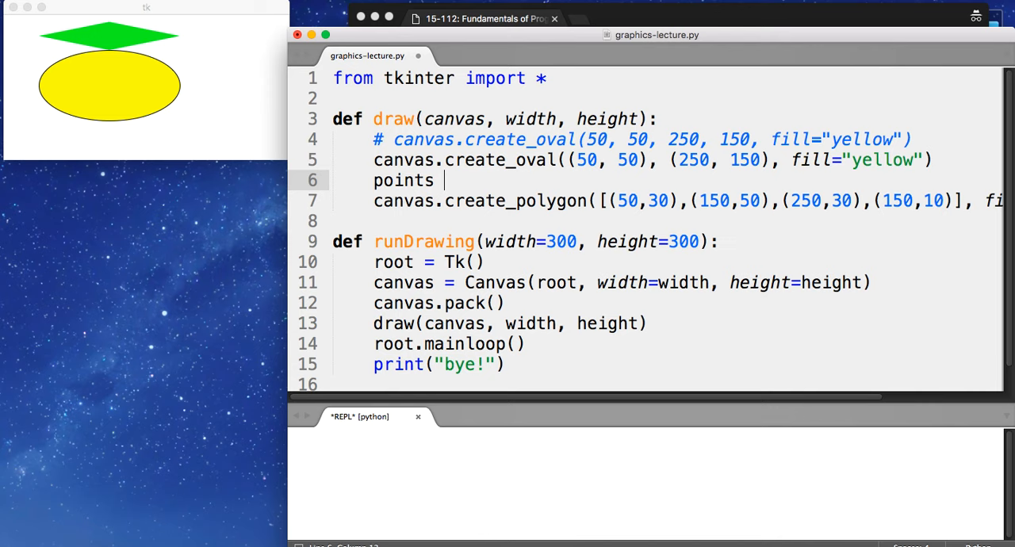
Store [(50,30),(150,50),(250,30),(150,10)] in a points variable and pass points to create_polygon.
{"action": "left_click_drag", "start_coordinate": [599, 200], "coordinate": [833, 200]}
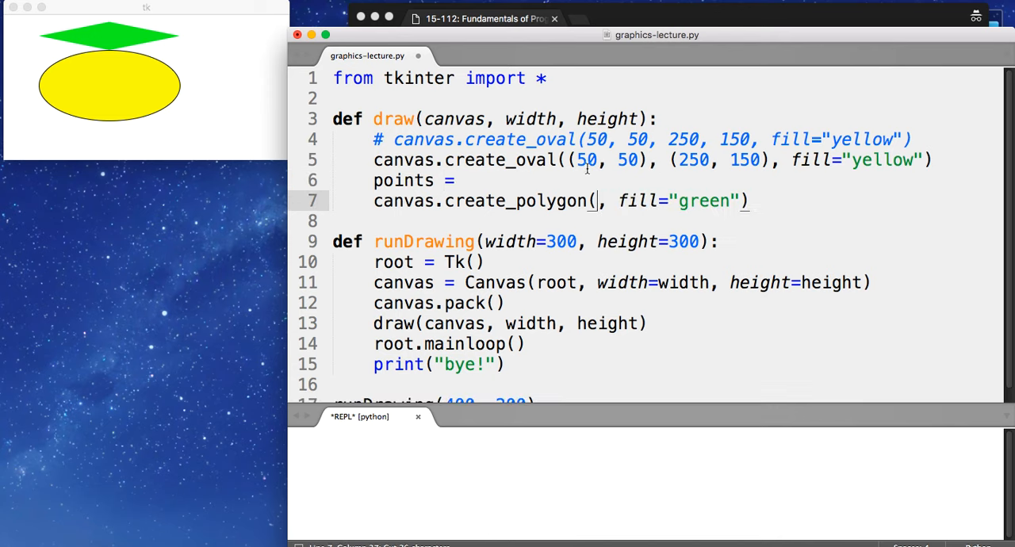
{"action": "type", "text": "[(50,30),(150,50),(250,30),(150,10)]"}
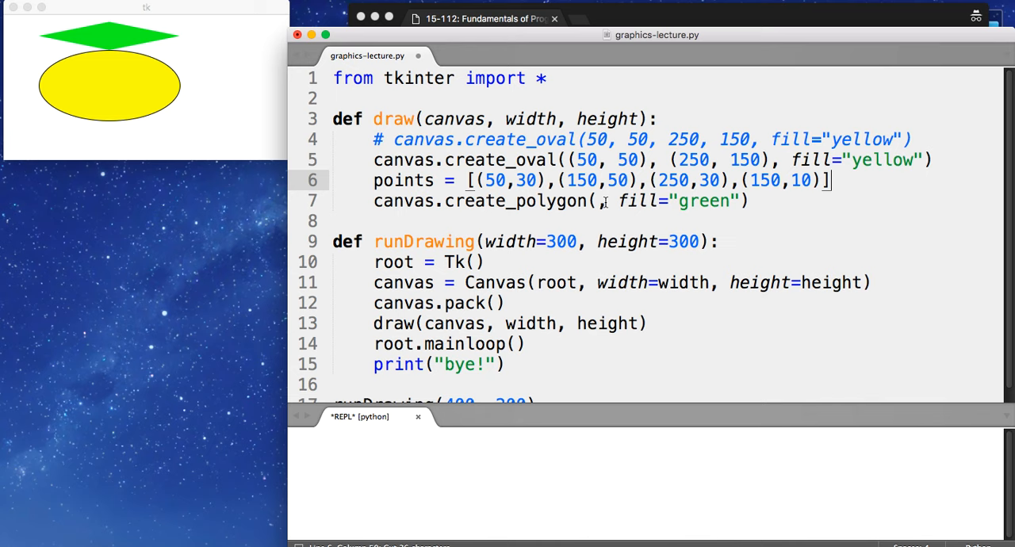
{"action": "type", "text": "points"}
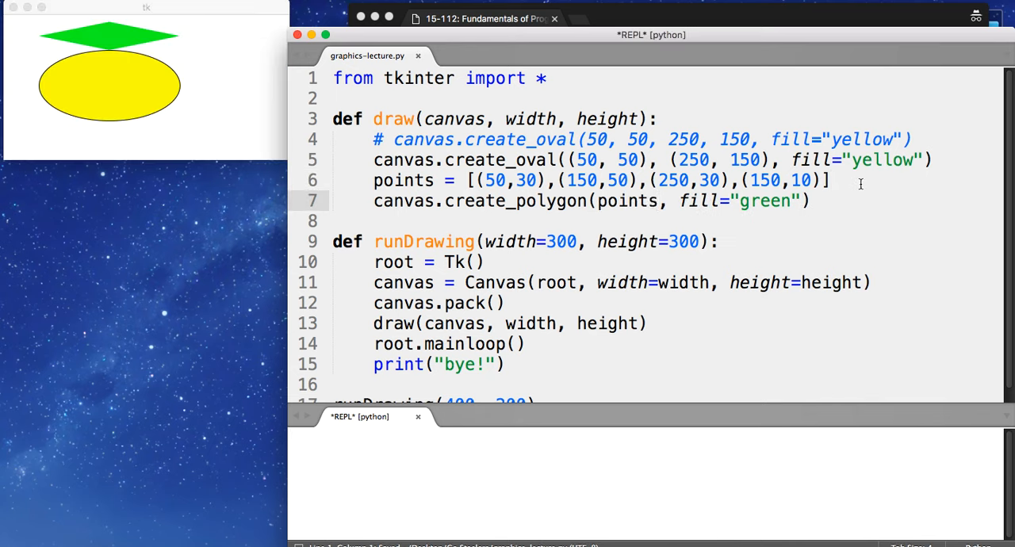
Add points.append((20, 100)) to grow the polygon by an extra corner.
{"action": "type", "text": "points.appe"}
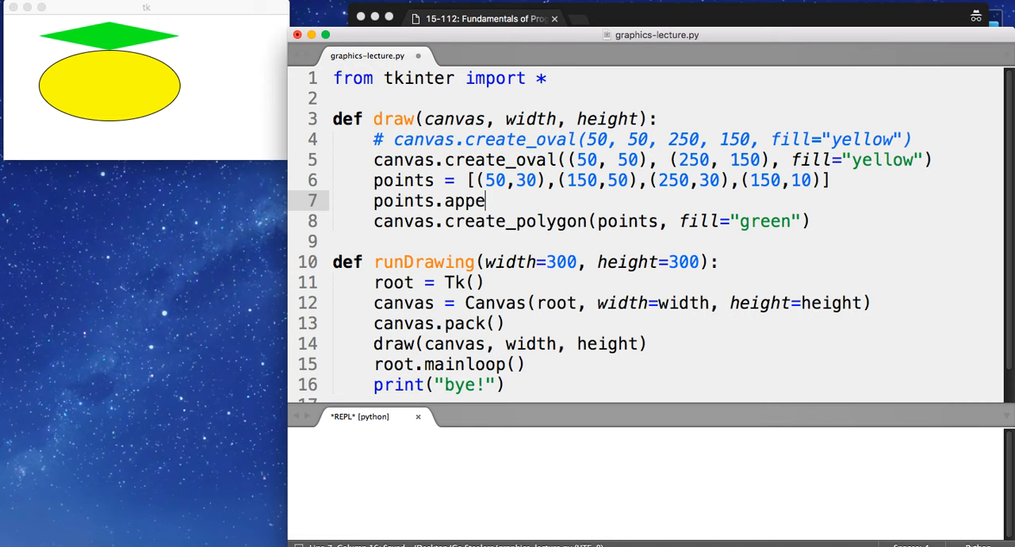
{"action": "type", "text": "nd("}
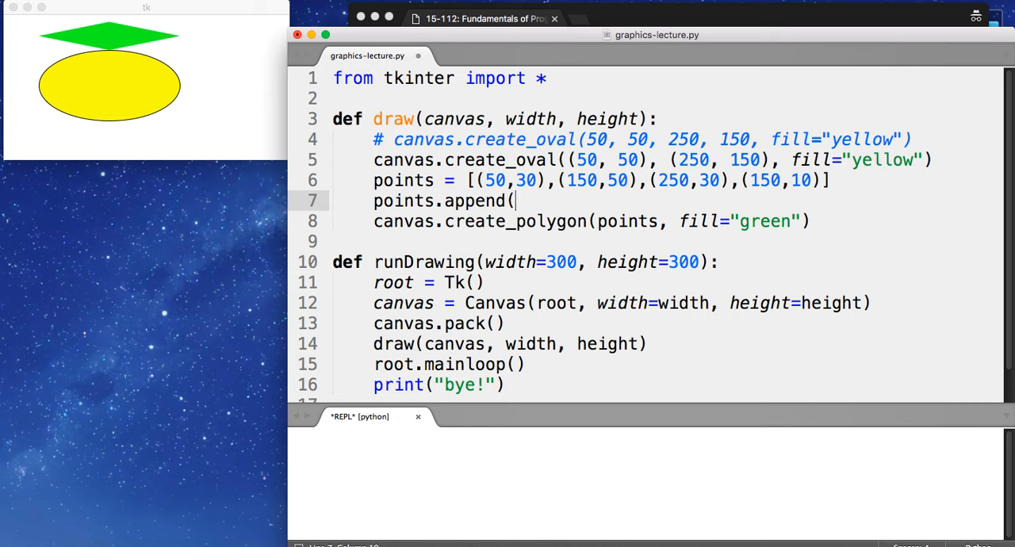
{"action": "type", "text": "("}
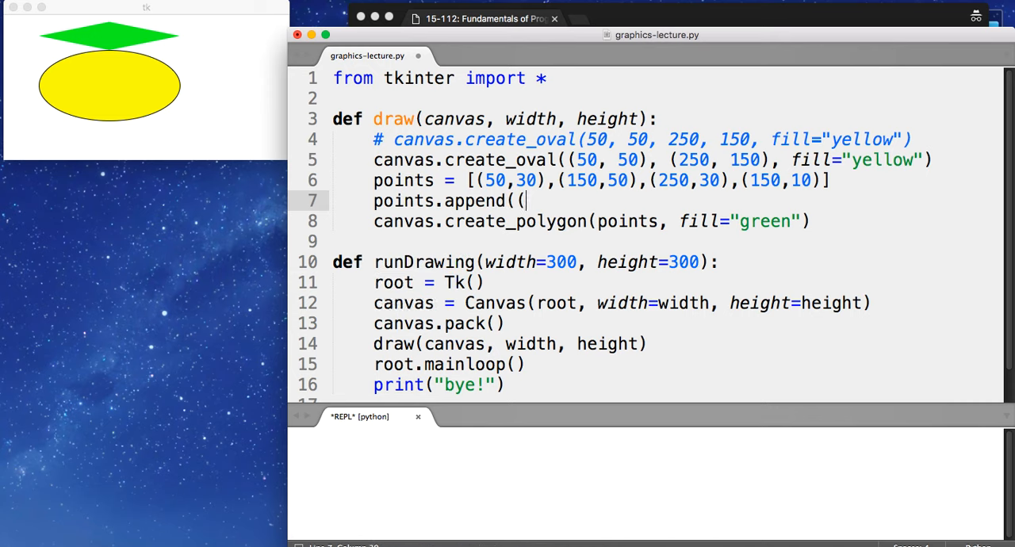
{"action": "type", "text": "20, 100))"}
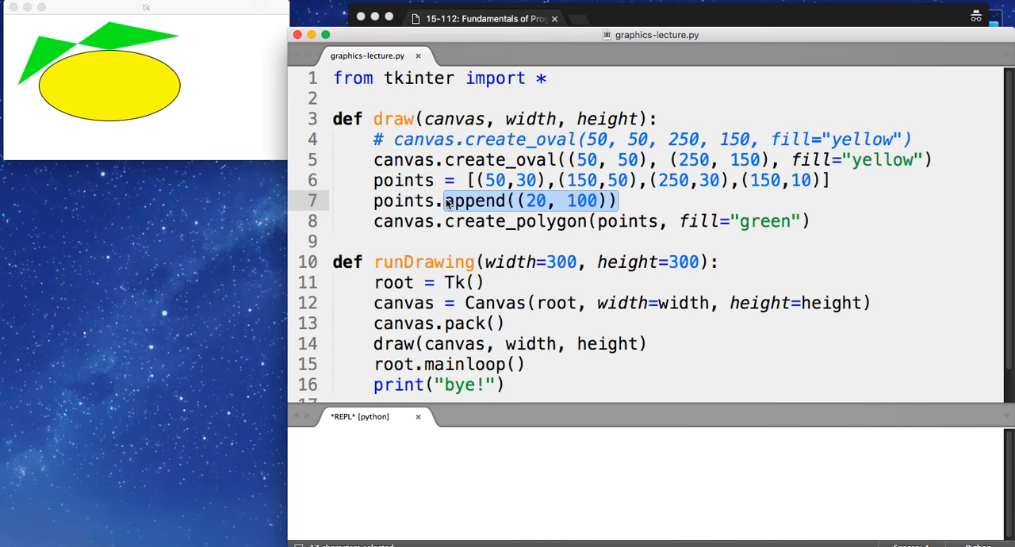
Replace the append experiment with a commented-out points.pop().
{"action": "type", "text": "pop()"}
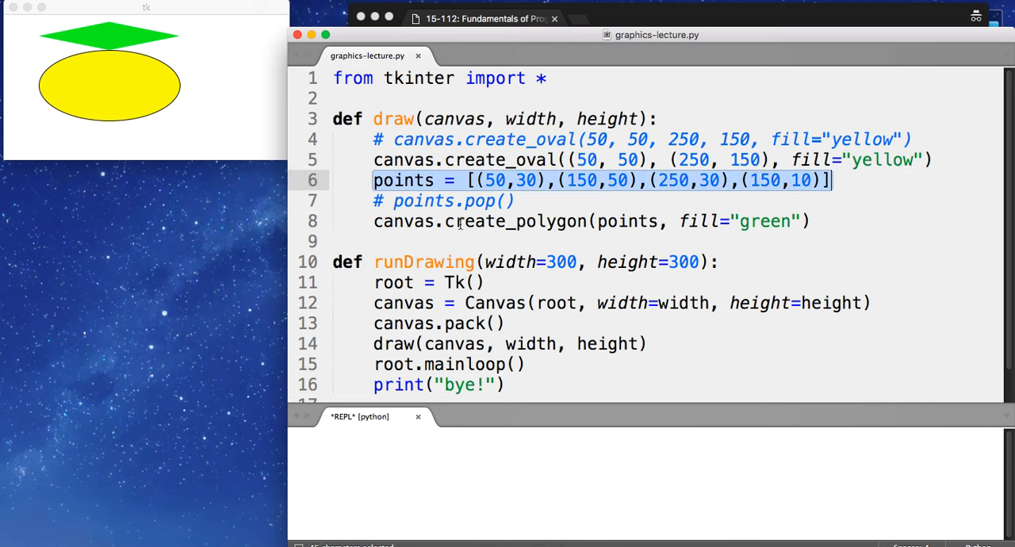
{"action": "double_click", "coordinate": [628, 222]}
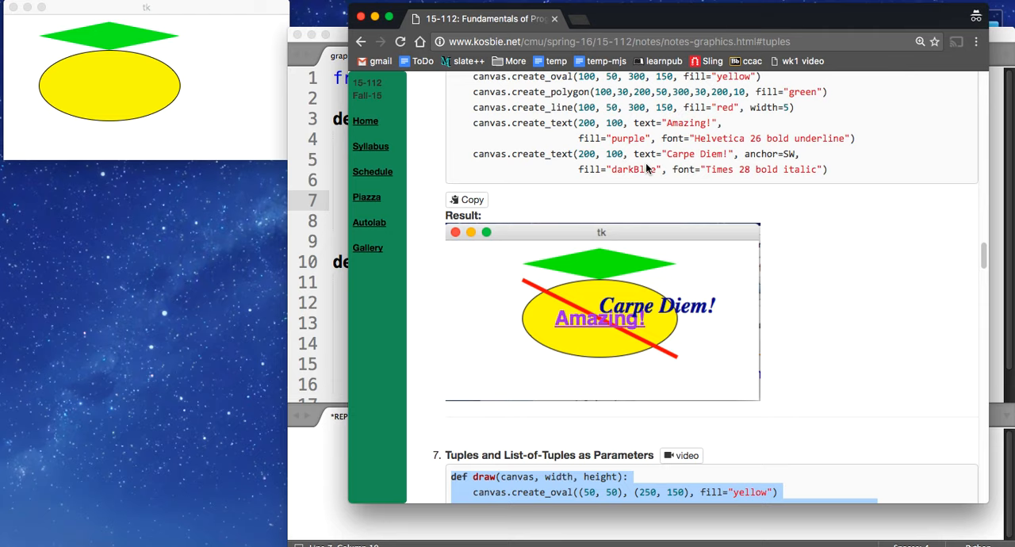
Compare the flat-number polygon coordinates with the tuple-list version in the notes, then return to the points line.
{"action": "scroll", "scroll_direction": "down", "scroll_amount": 3}
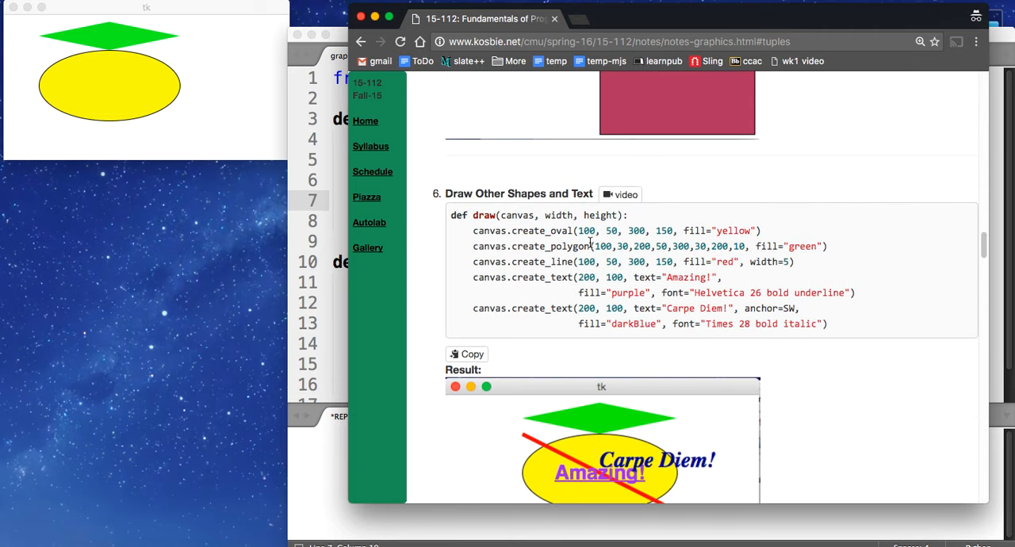
{"action": "left_click_drag", "start_coordinate": [593, 246], "coordinate": [745, 245]}
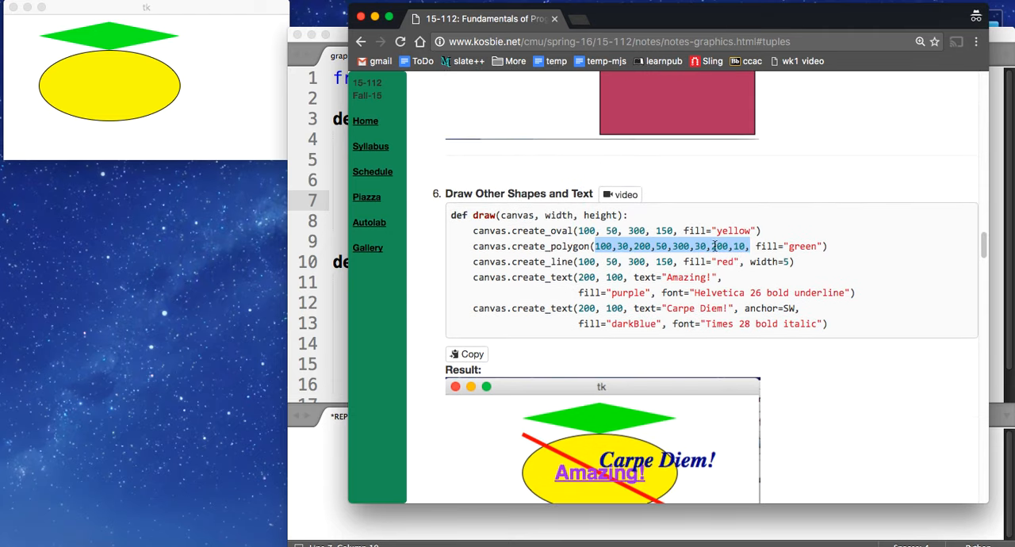
{"action": "scroll", "scroll_direction": "down", "scroll_amount": 3}
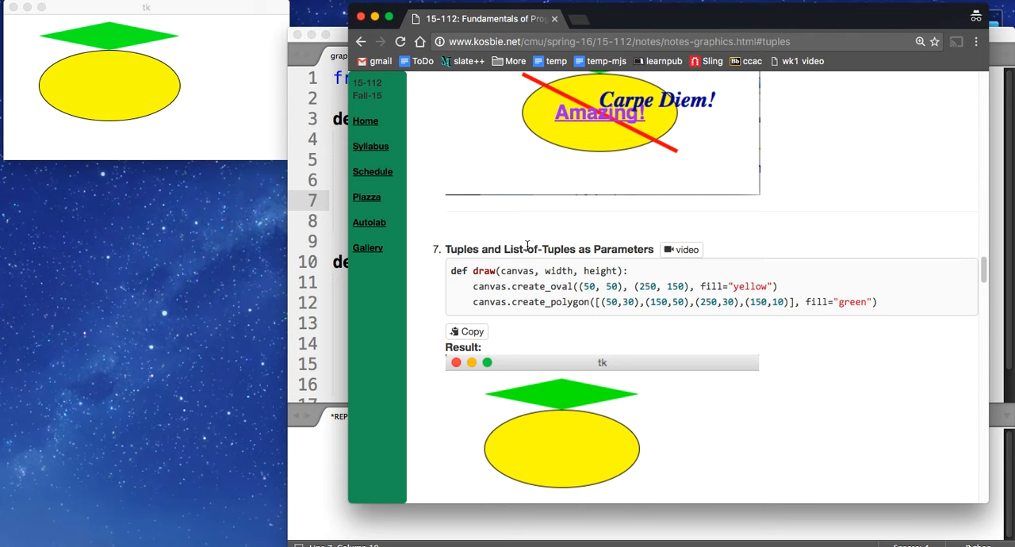
{"action": "double_click", "coordinate": [459, 249]}
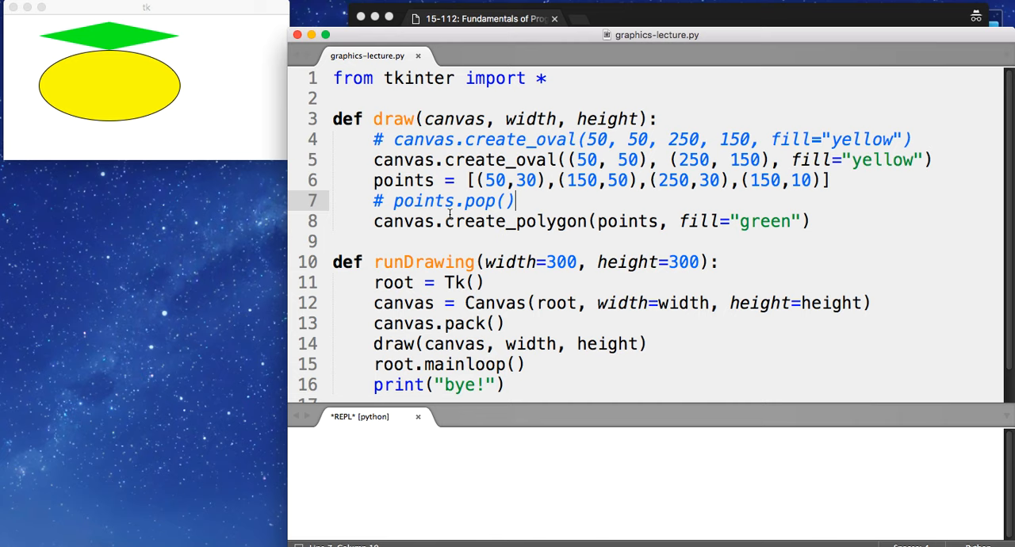
{"action": "left_click", "coordinate": [491, 181]}
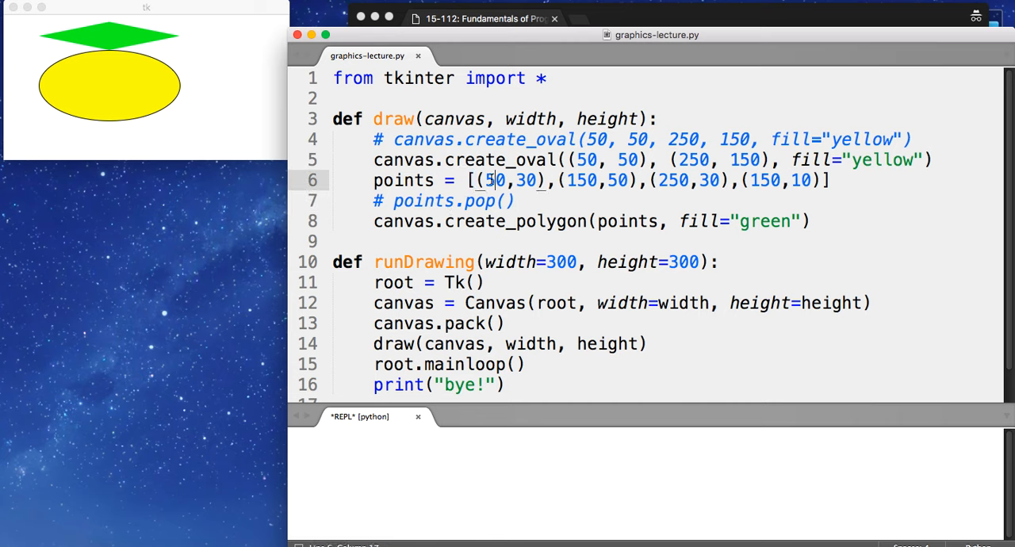
{"action": "mouse_move", "coordinate": [542, 206]}
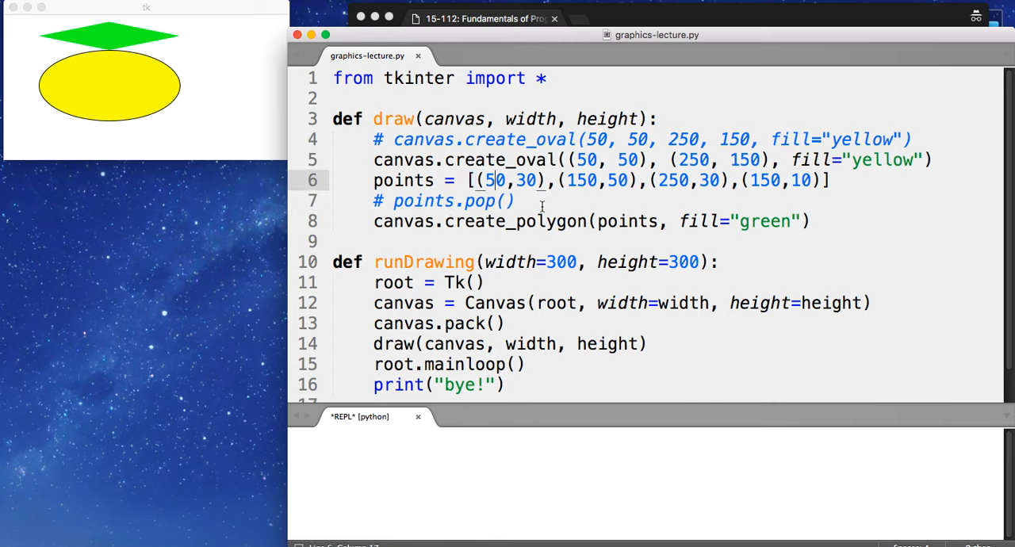